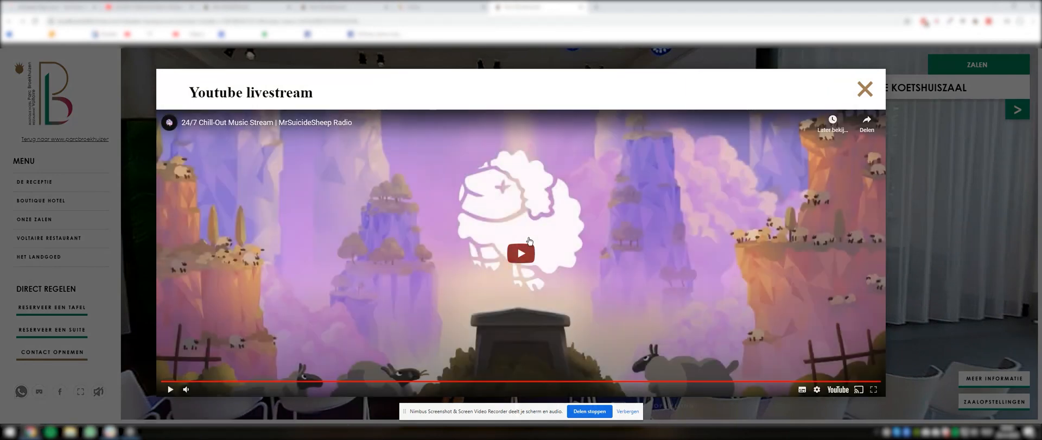
- Play the embedded YouTube livestream in the tour popup, then close the popup
click(521, 253)
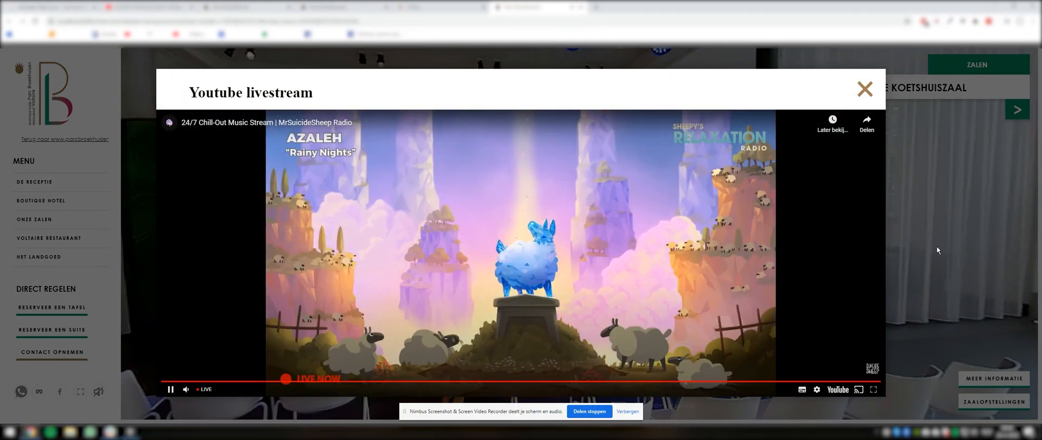
mouse_move(593, 193)
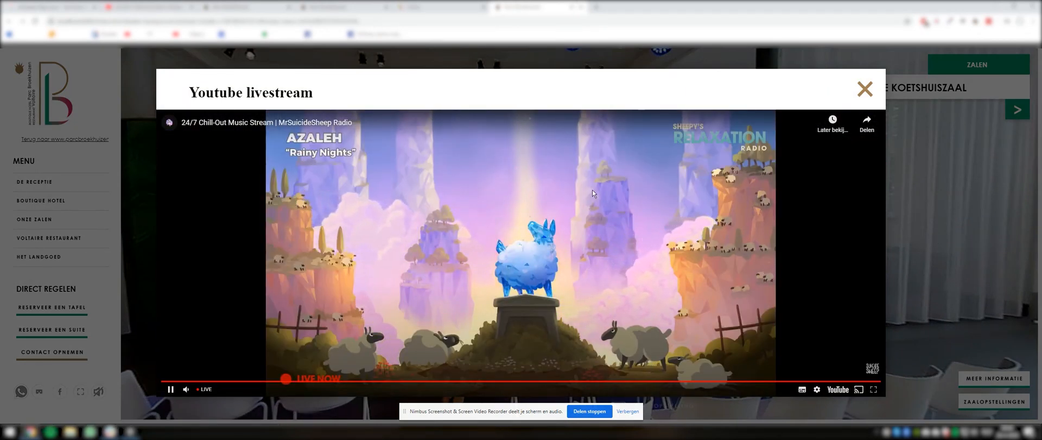
click(863, 88)
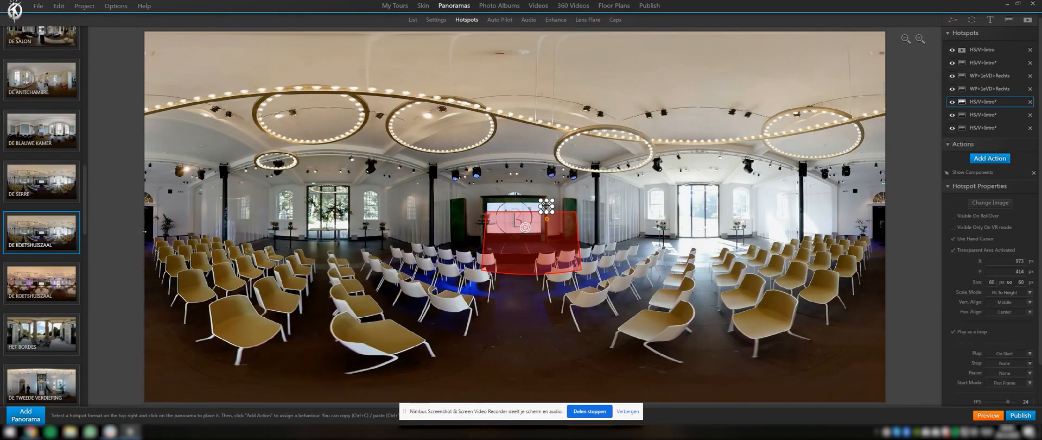
- Review the stage hotspot's Show Components action for YoutubeLivestreamWindow and move to the Skin editor
click(972, 172)
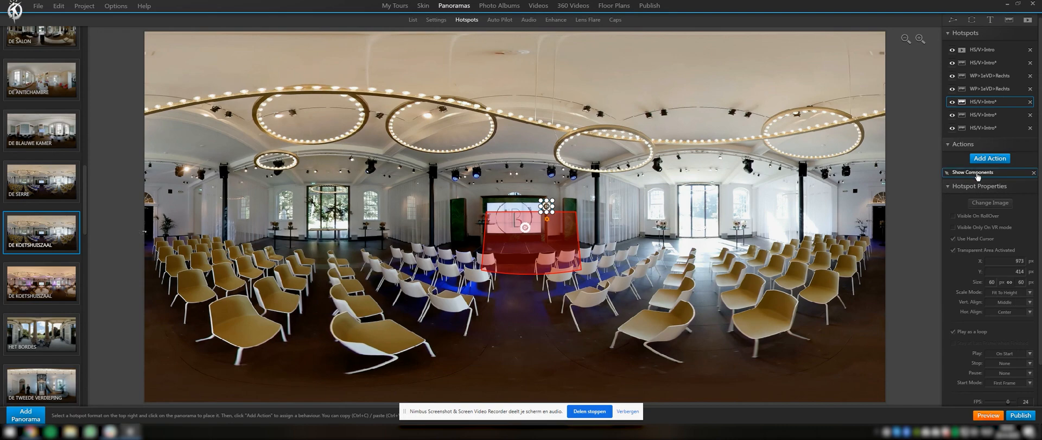
click(971, 171)
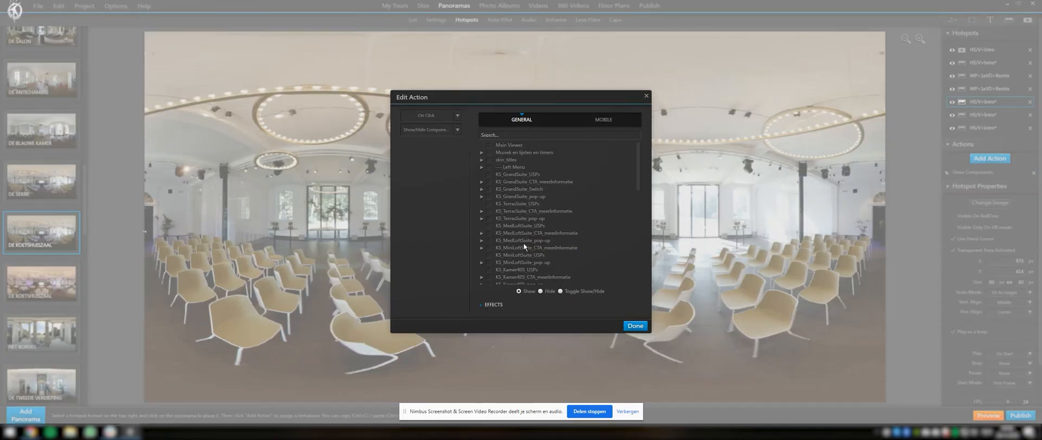
scroll(down, 3)
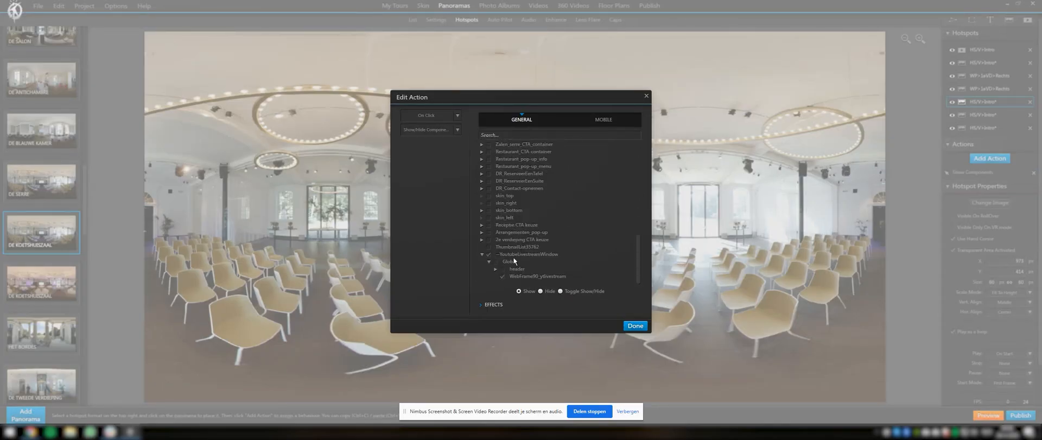
click(635, 325)
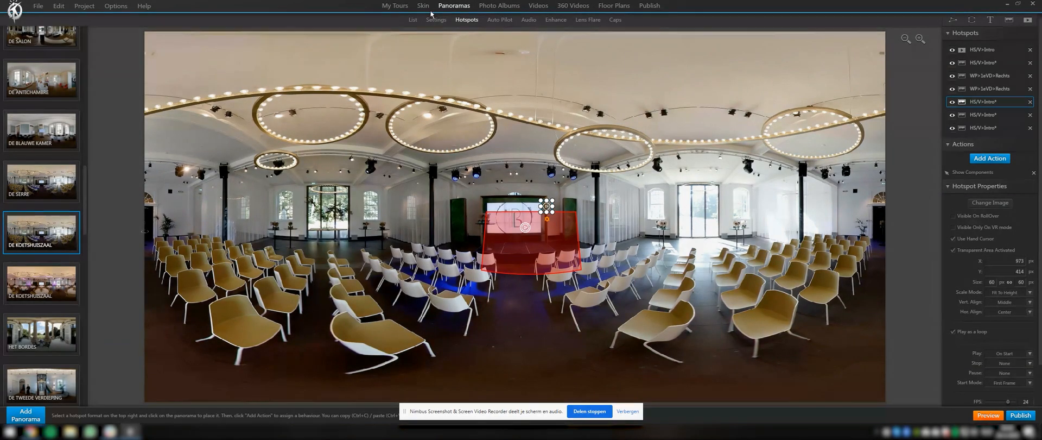
click(424, 6)
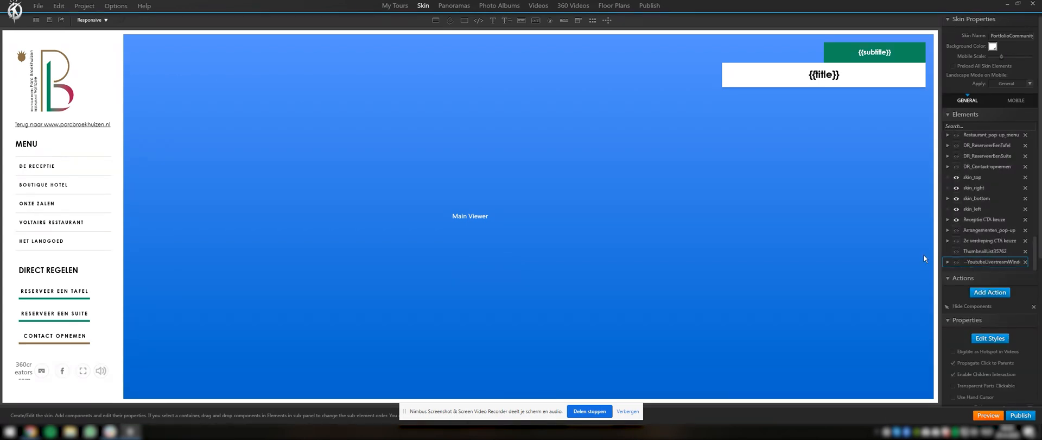
mouse_move(576, 139)
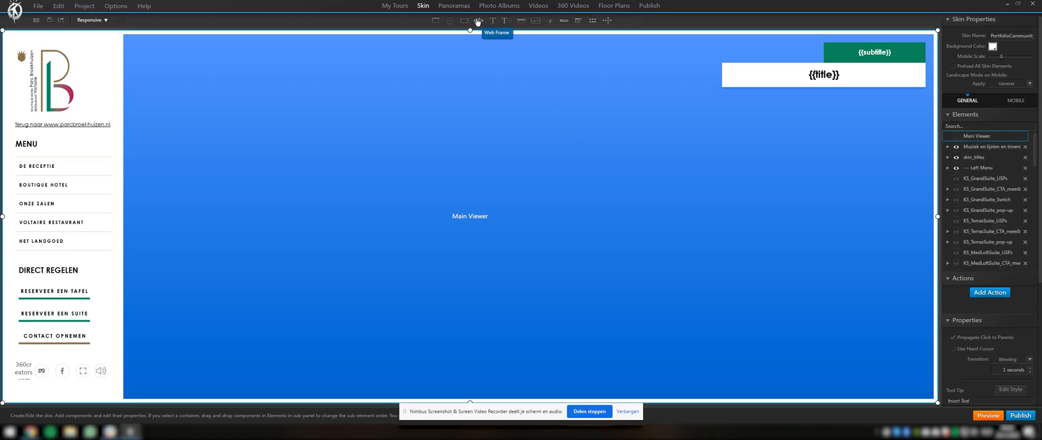
- Add a 90% by 90% web frame (WebFrame80) with 10% margins from the library to the skin
click(478, 21)
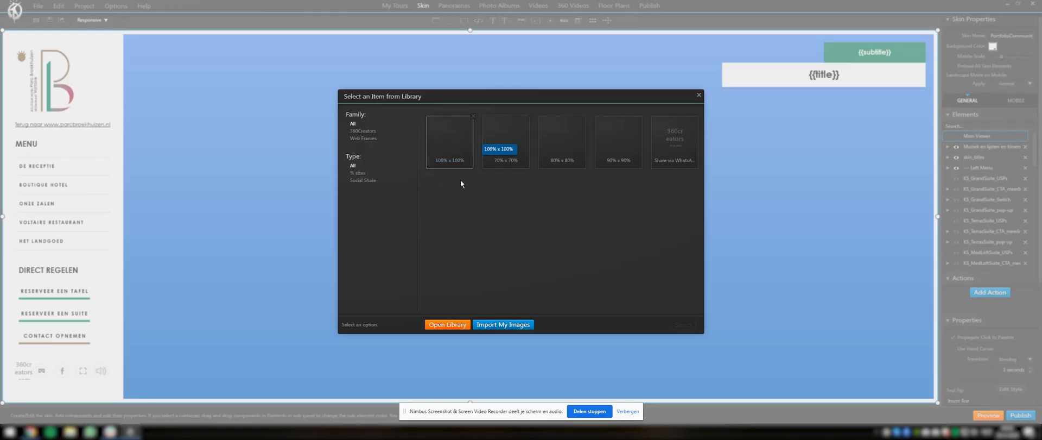
click(617, 140)
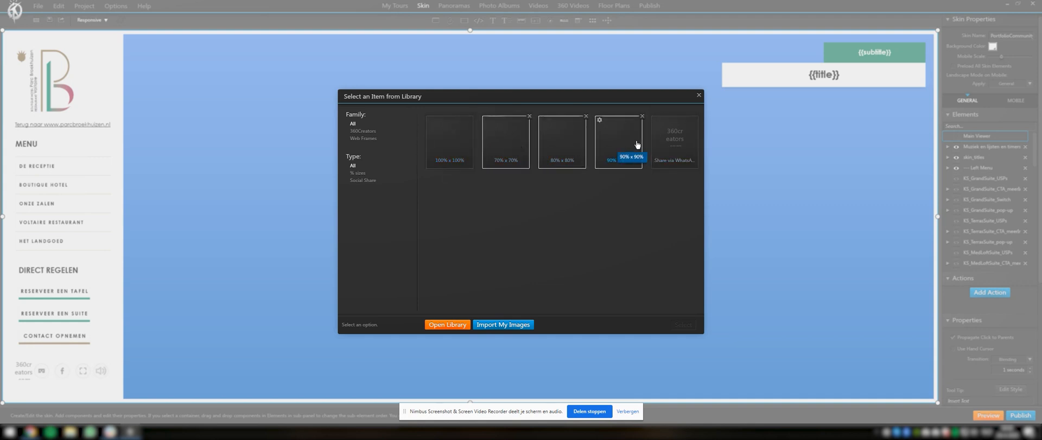
click(562, 141)
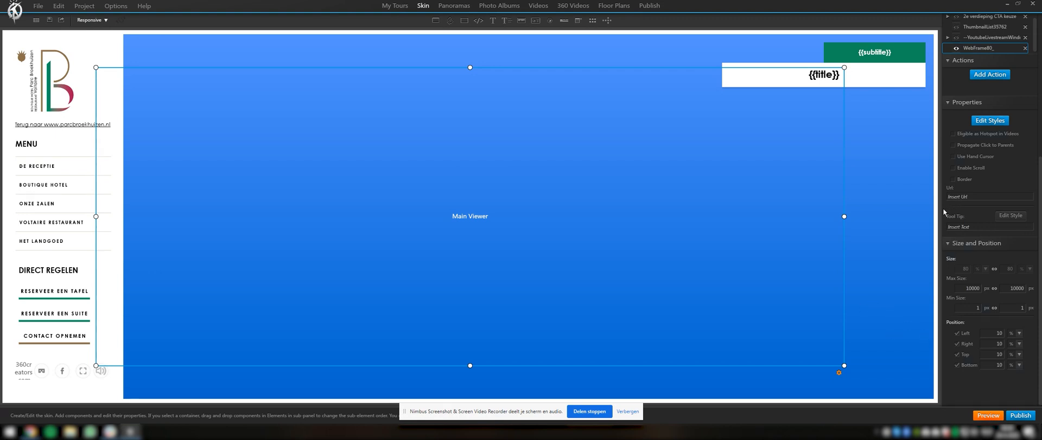
- Set WebFrame80's Url to the YouTube watch link with &autoplay=1 and confirm
click(988, 414)
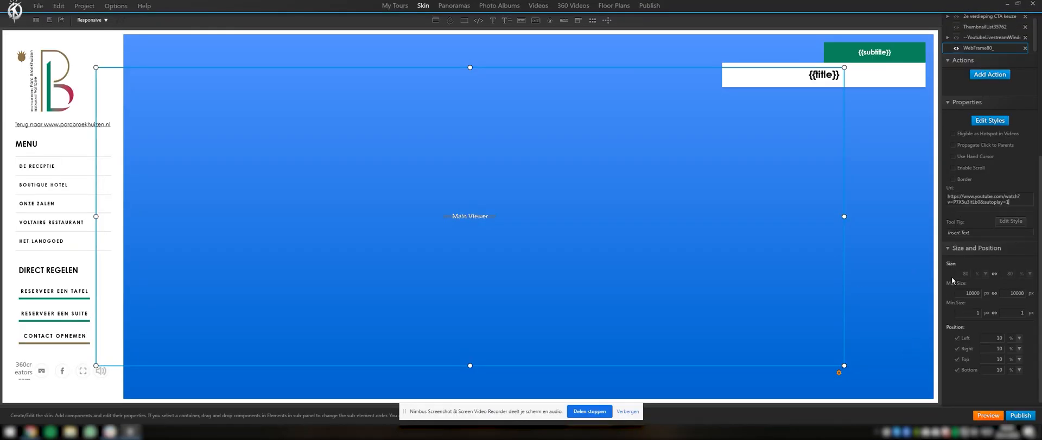
mouse_move(990, 416)
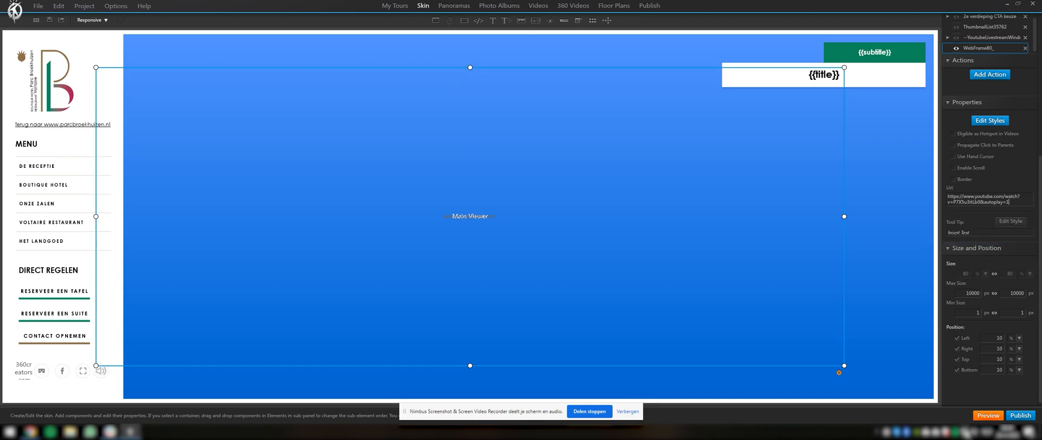
click(1021, 415)
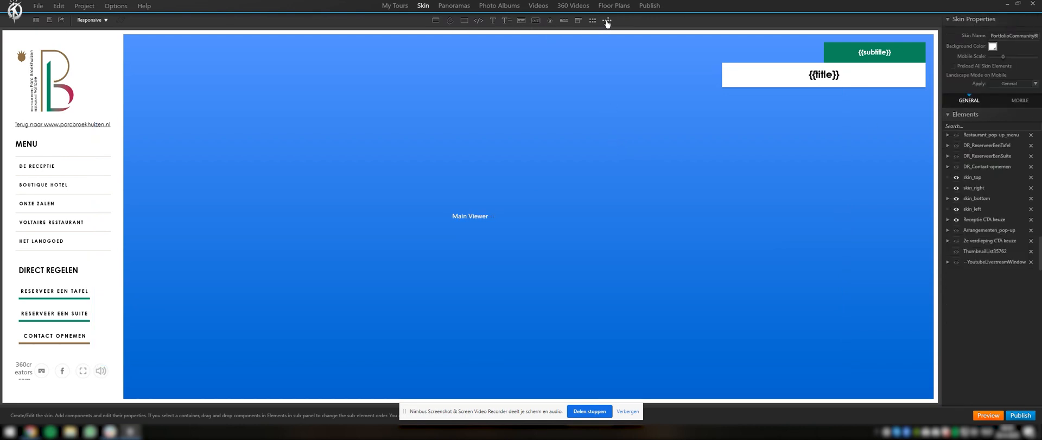
- Add the Floorplan 4 popup template with a header from the library, named FLOORPLAN
click(605, 20)
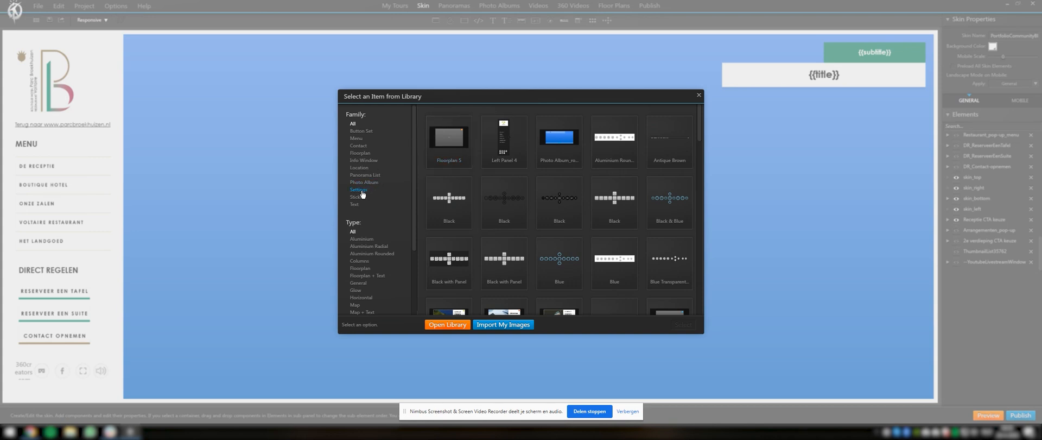
click(359, 152)
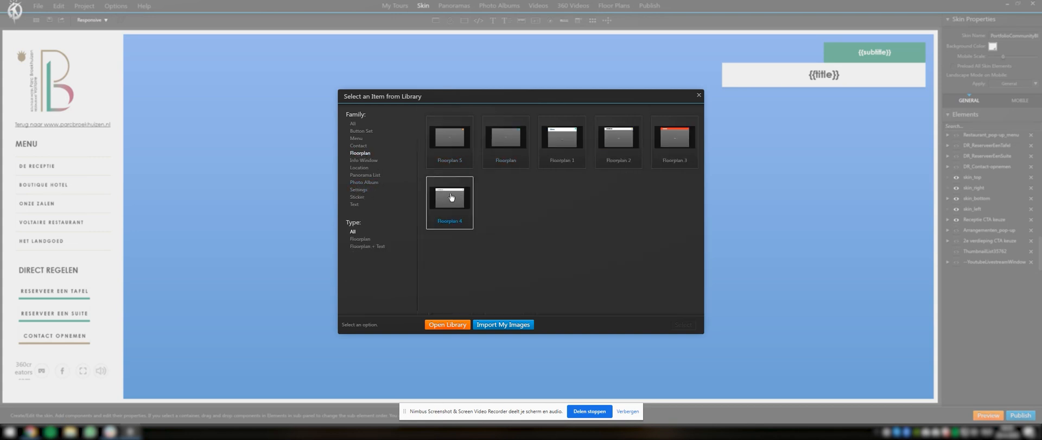
click(450, 137)
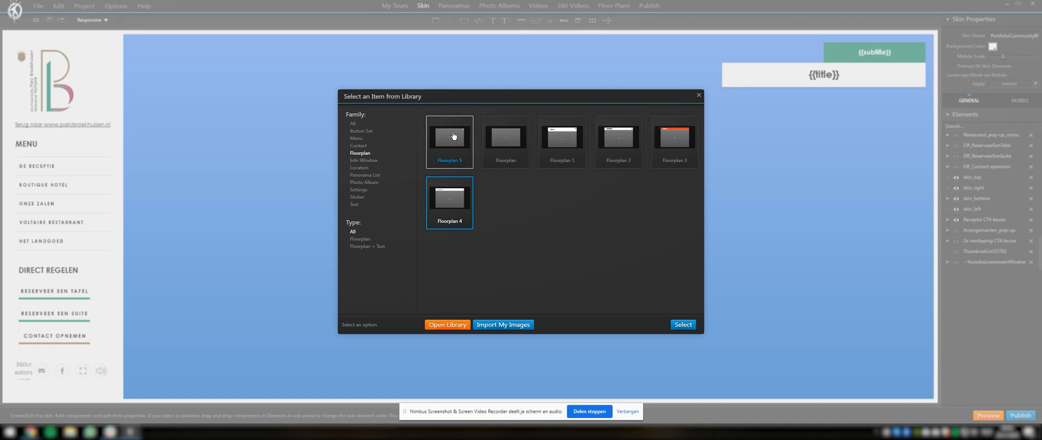
click(450, 137)
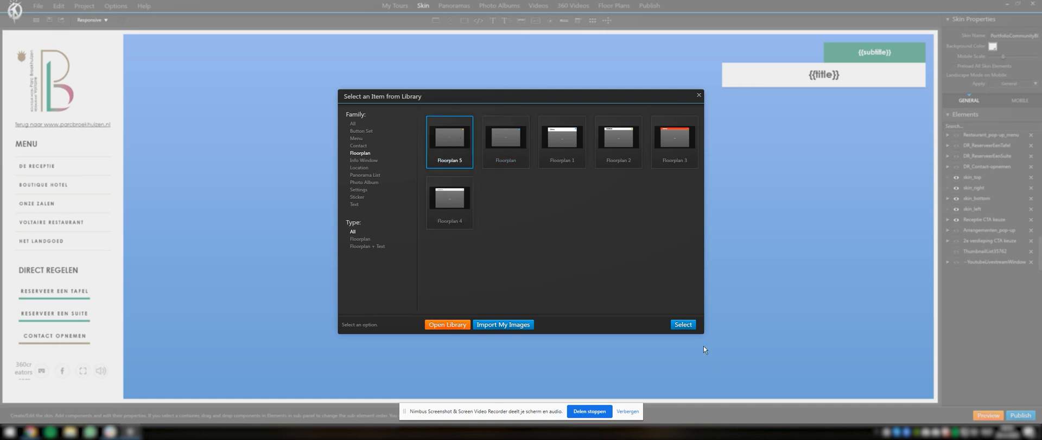
click(449, 198)
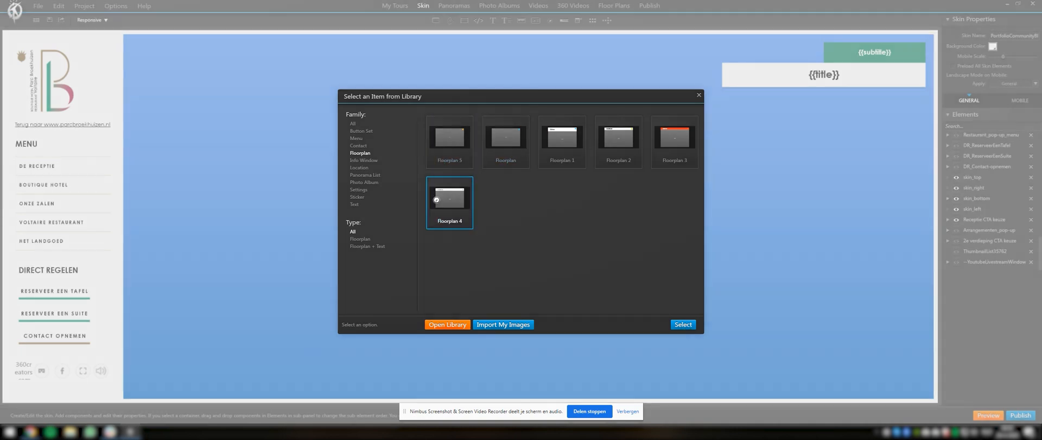
click(683, 324)
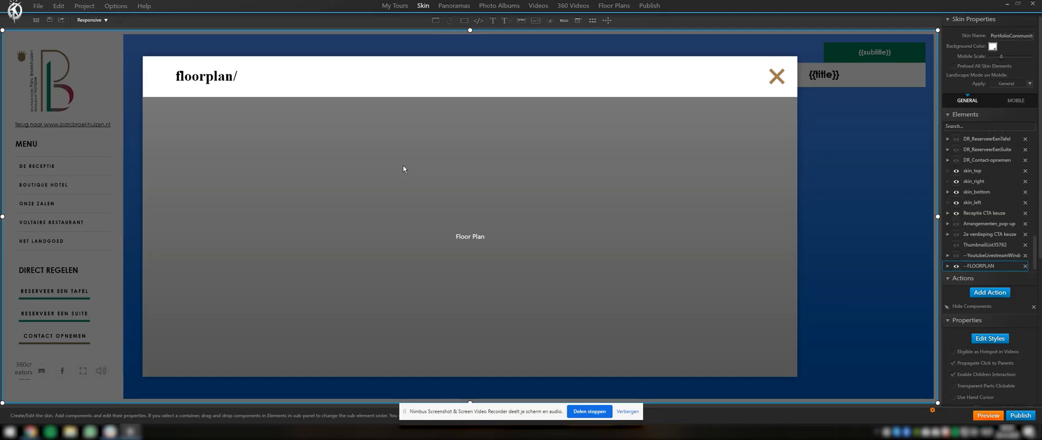
- Change the FLOORPLAN popup's header text from 'floorplan/' to 'Youtube LIVE'
double_click(202, 76)
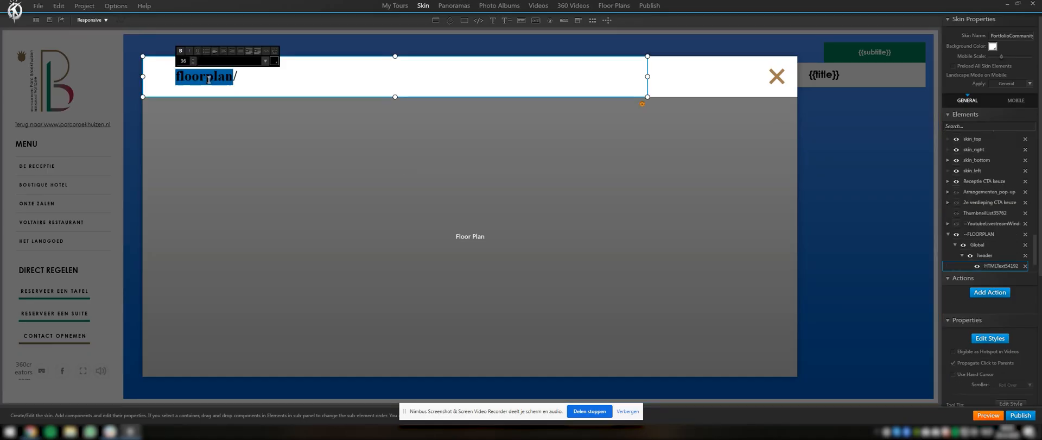
text(Youtube Li)
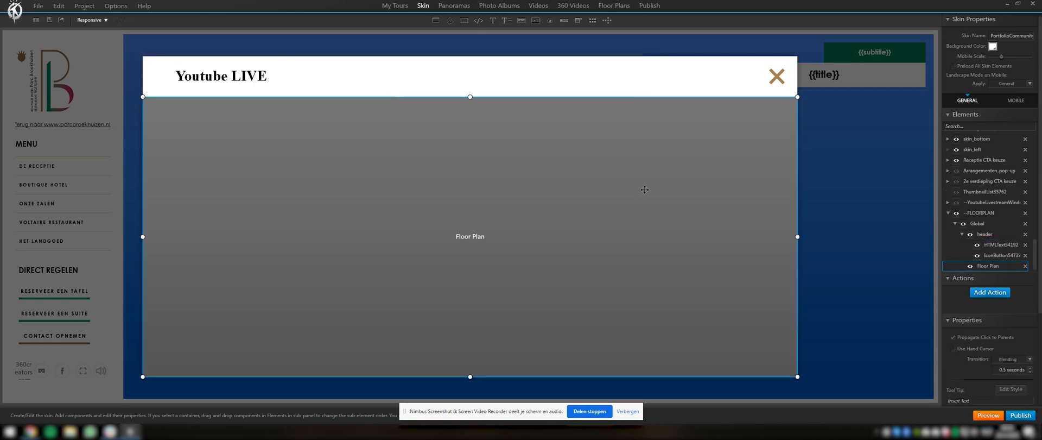
mouse_move(986, 205)
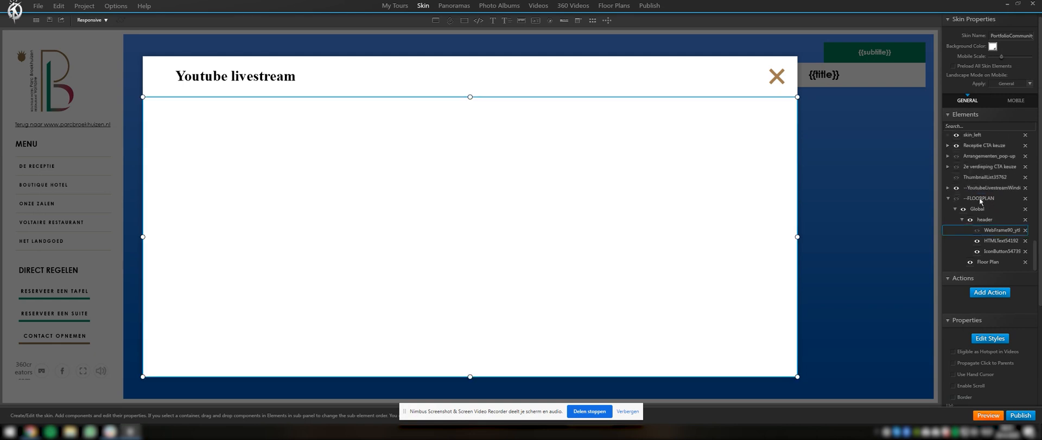
- Hide the old livestream window, show FLOORPLAN and the web frame, and remove the floor plan area
click(989, 188)
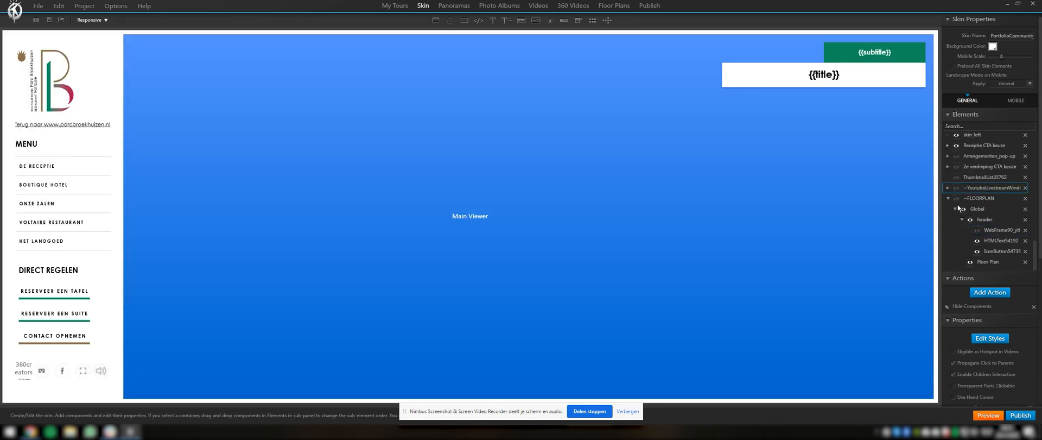
click(955, 198)
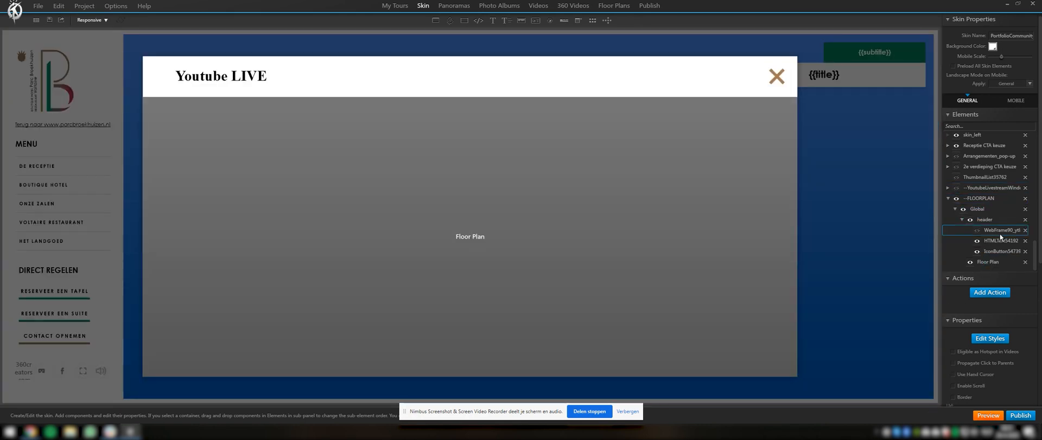
click(977, 230)
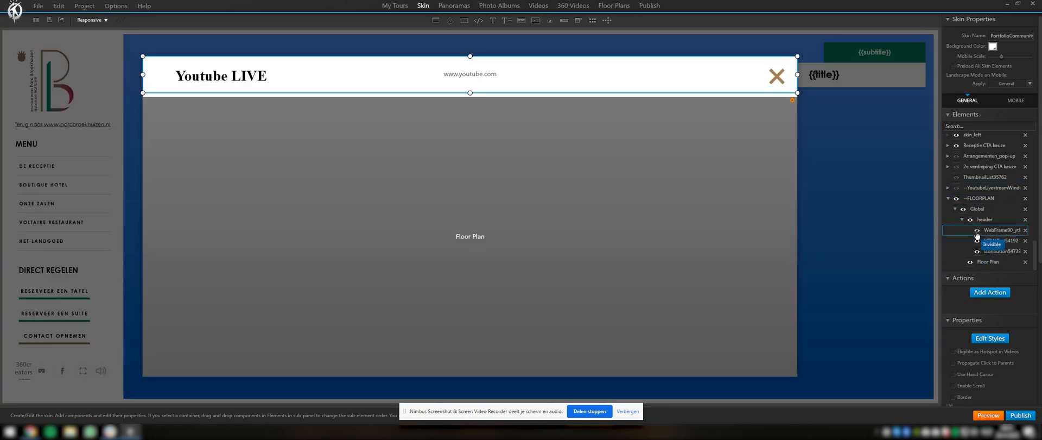
click(996, 240)
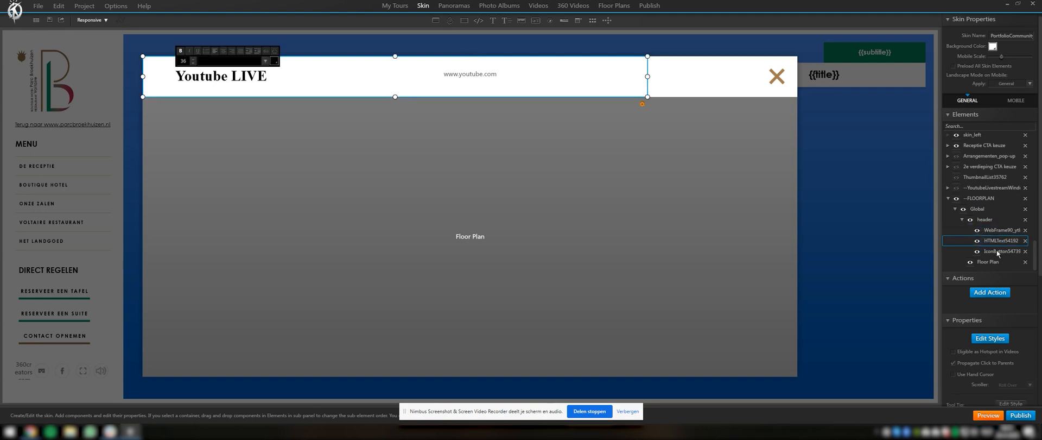
click(987, 262)
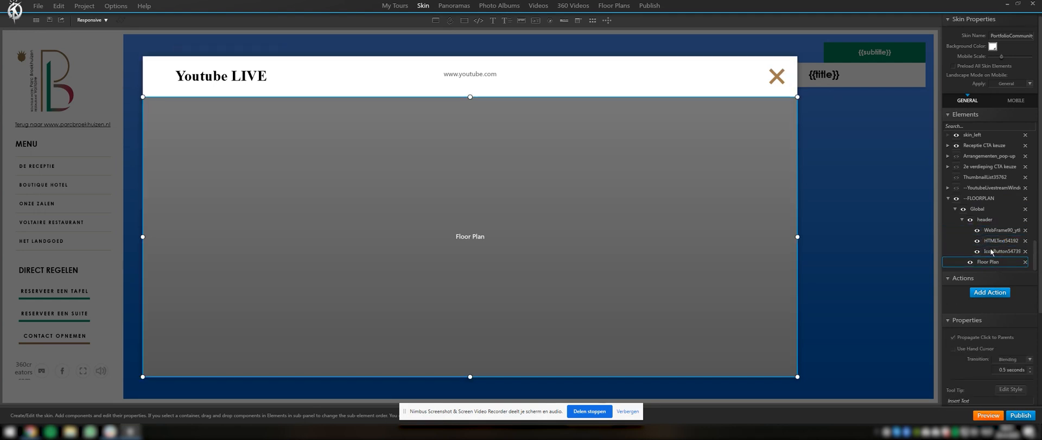
- Move the web frame out of the header into the popup body and size it 100% by 100%
click(994, 229)
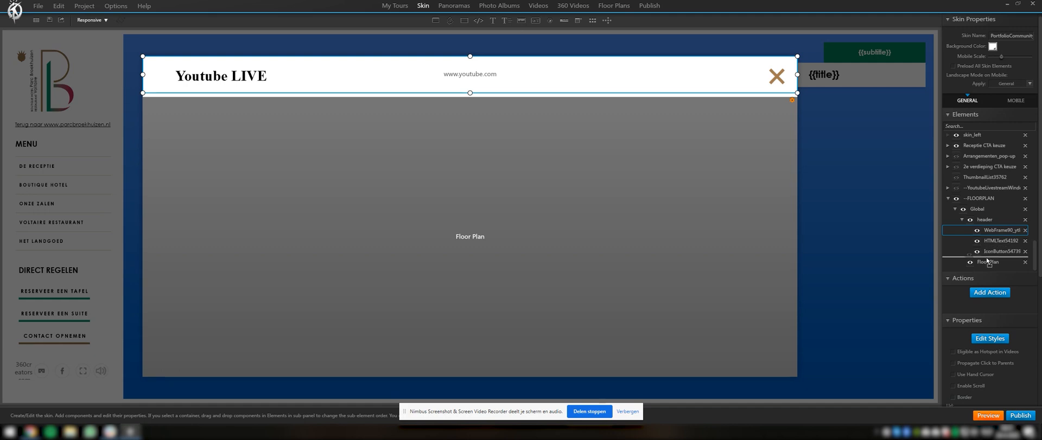
click(987, 262)
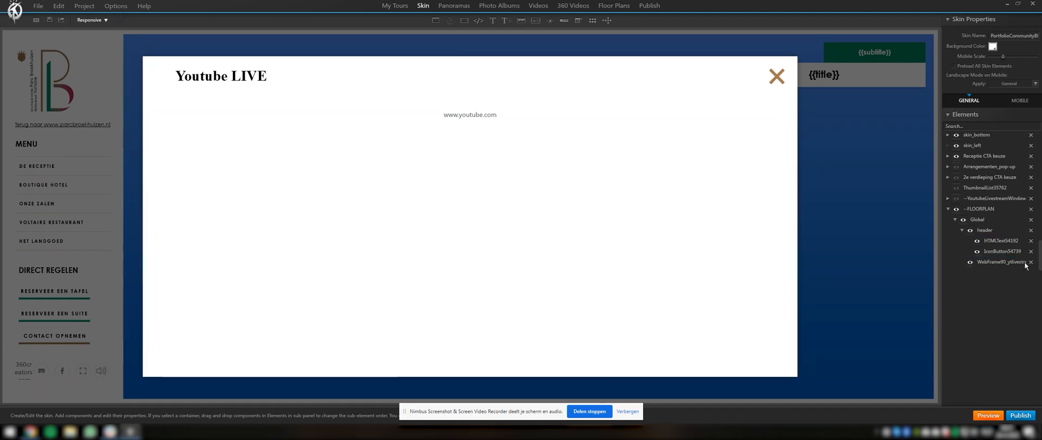
click(1002, 251)
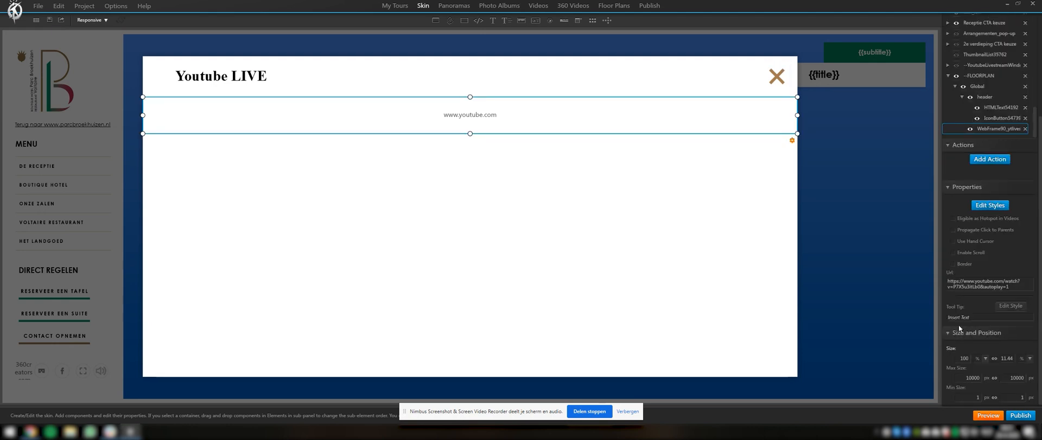
click(1006, 357)
text(100)
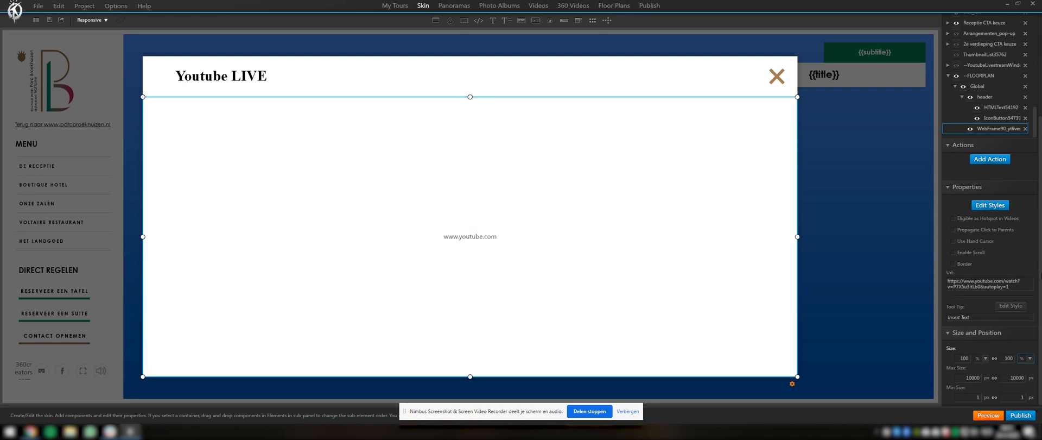
- Preview the tour, play the livestream in the Youtube LIVE popup, then close it to De Receptie
click(987, 415)
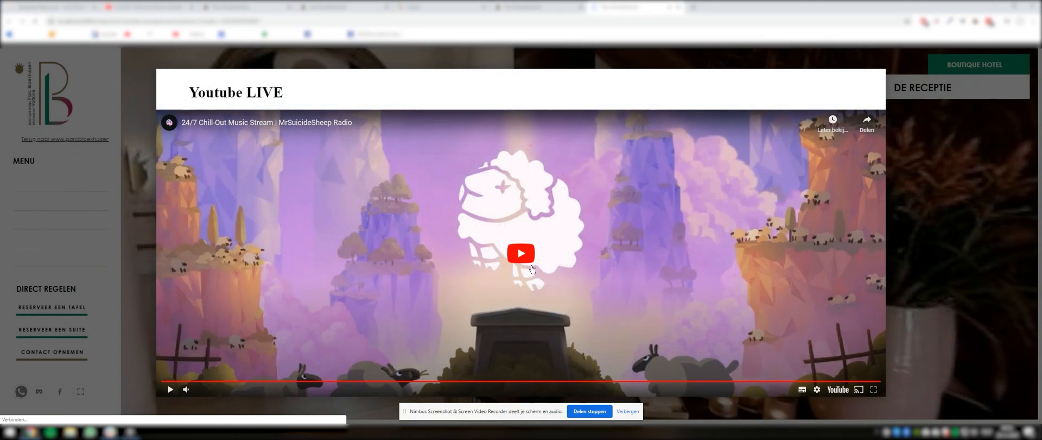
click(521, 253)
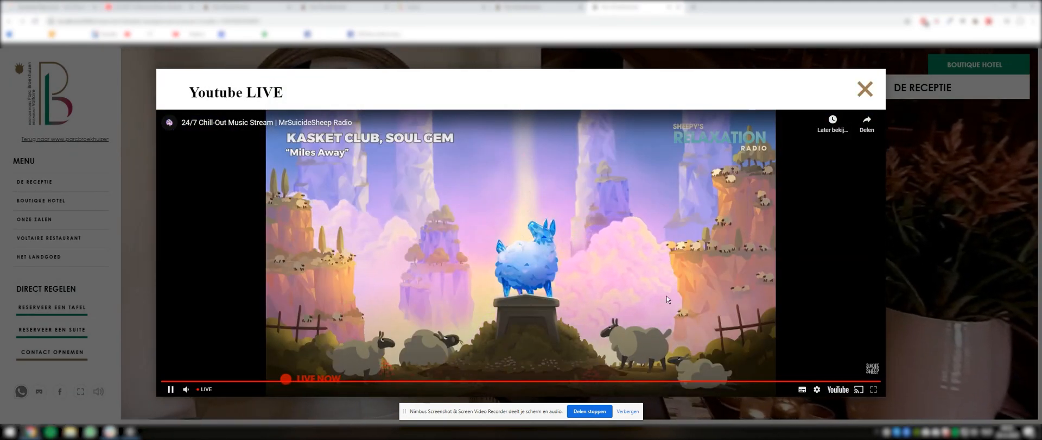
click(864, 88)
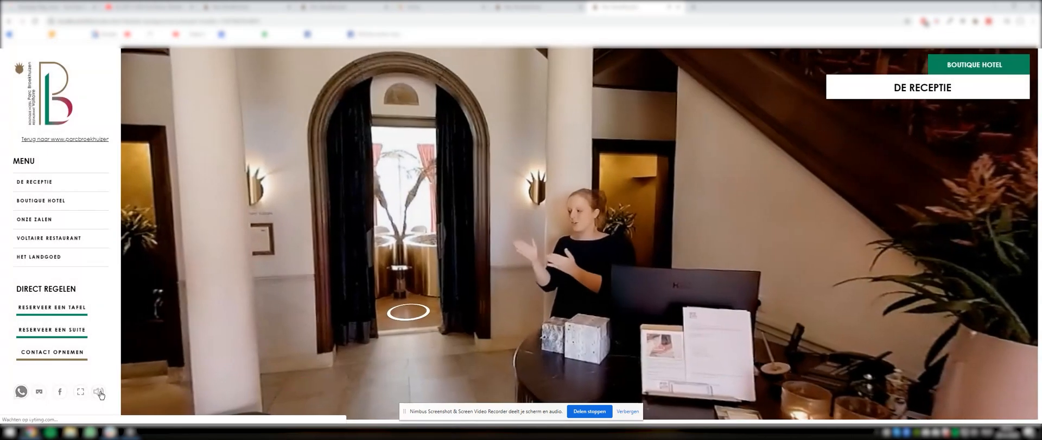